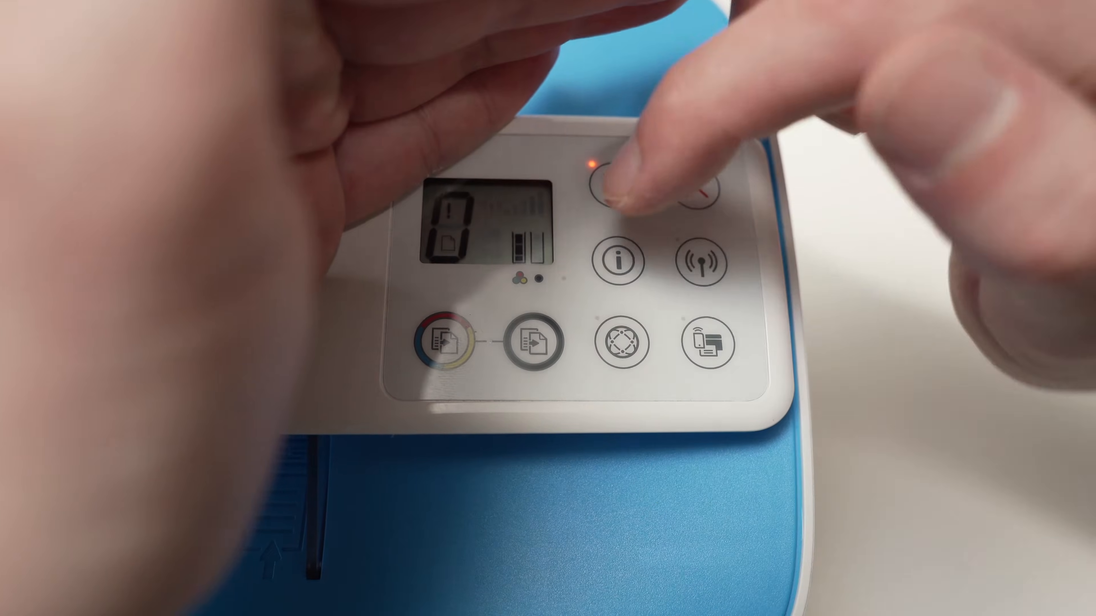
click(625, 175)
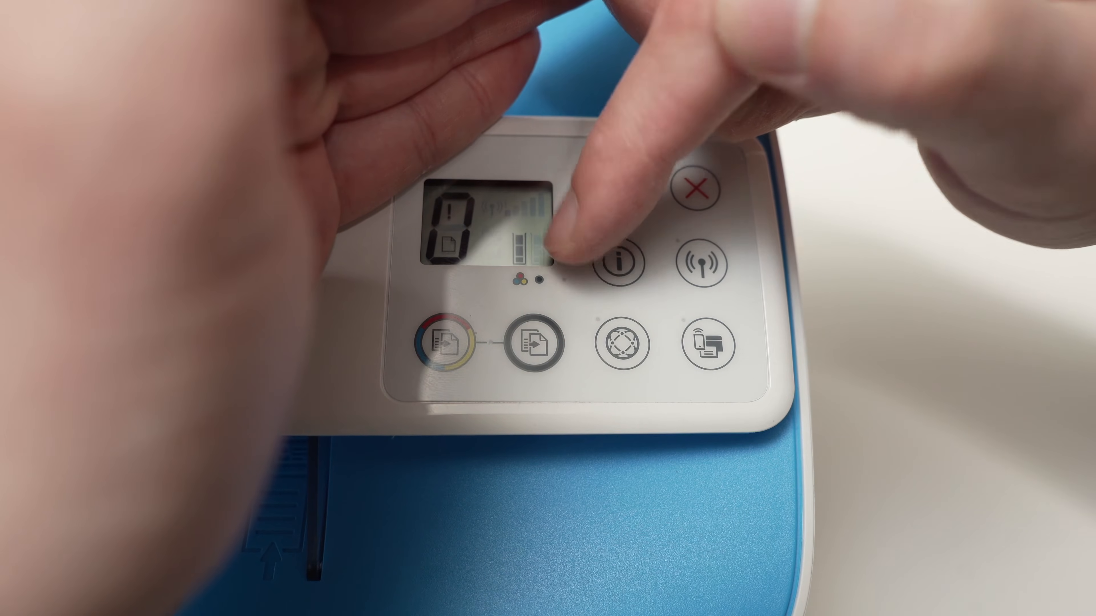
click(620, 189)
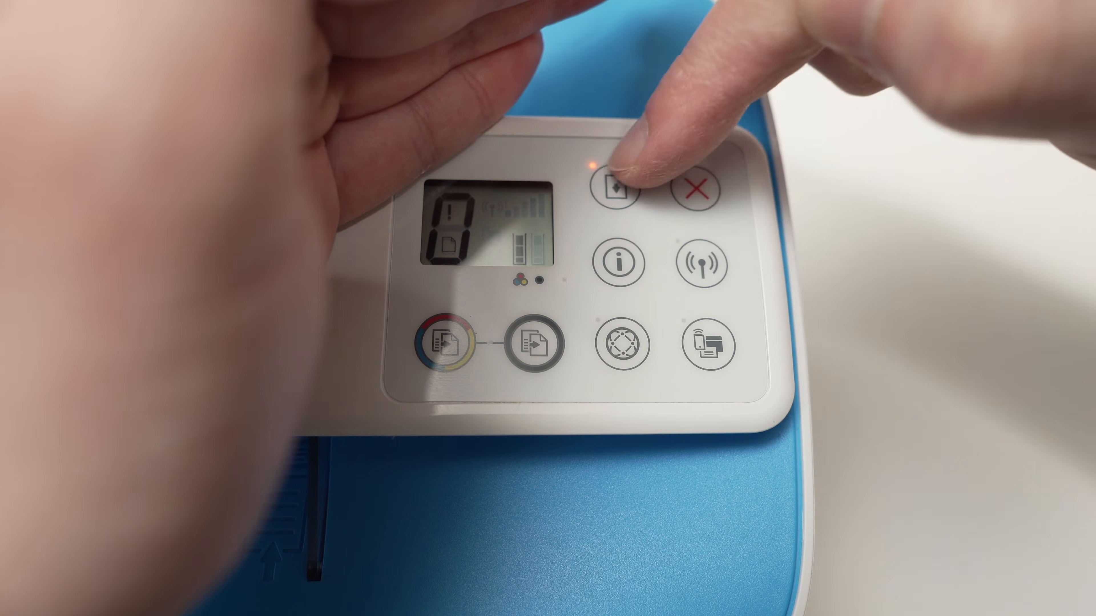
click(702, 189)
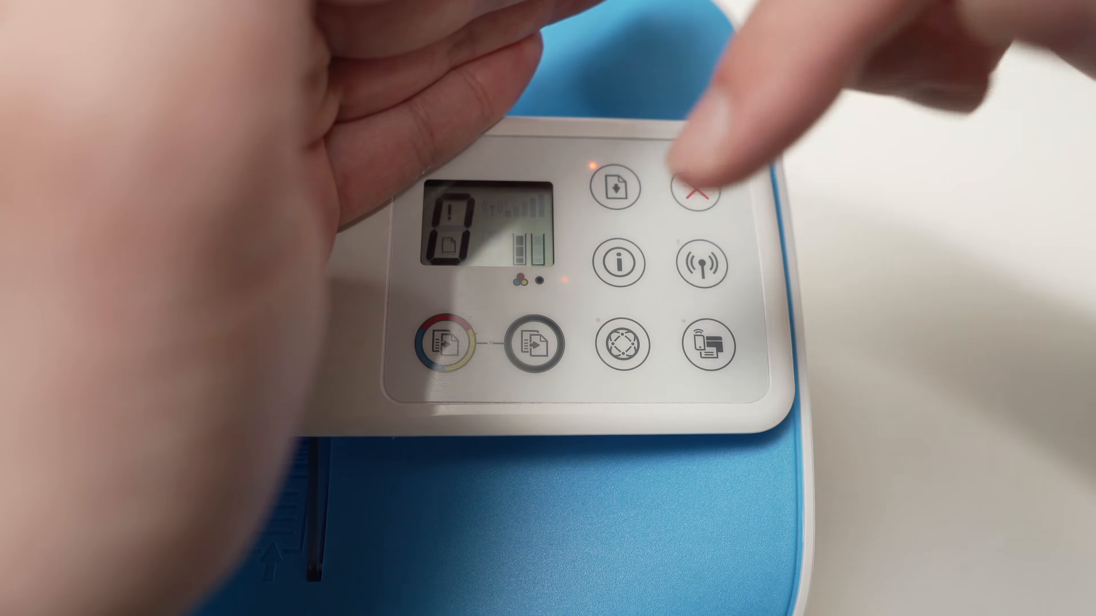